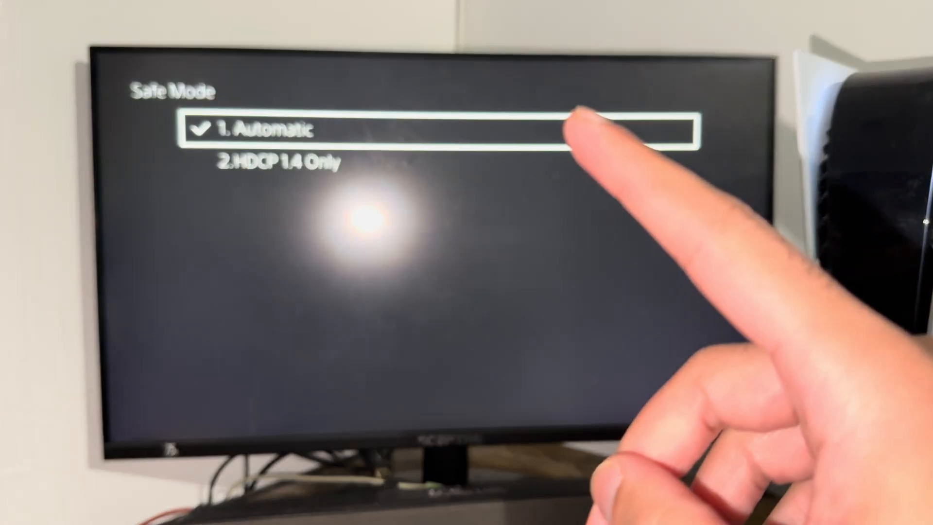
# - Leave the HDCP Mode list and choose 1. Change Resolution to reach the restart prompt
pyautogui.press('Down')
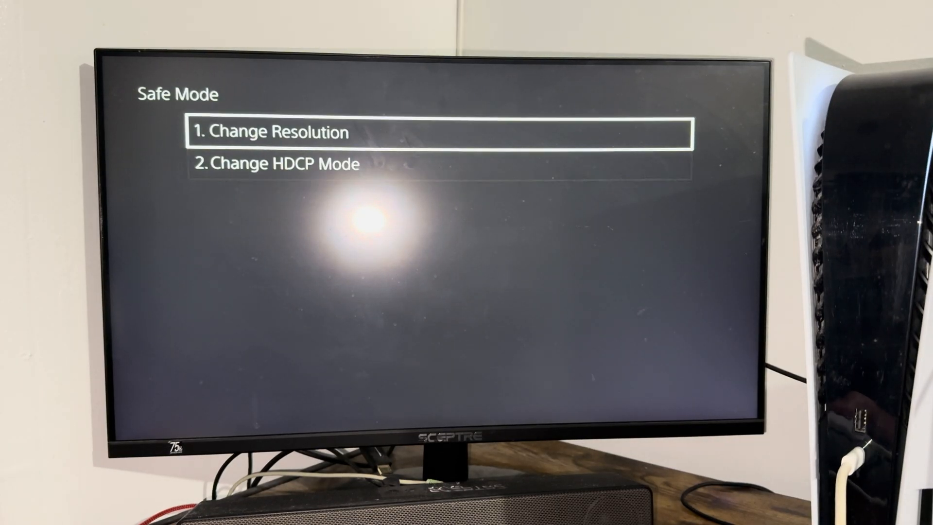
pyautogui.click(440, 131)
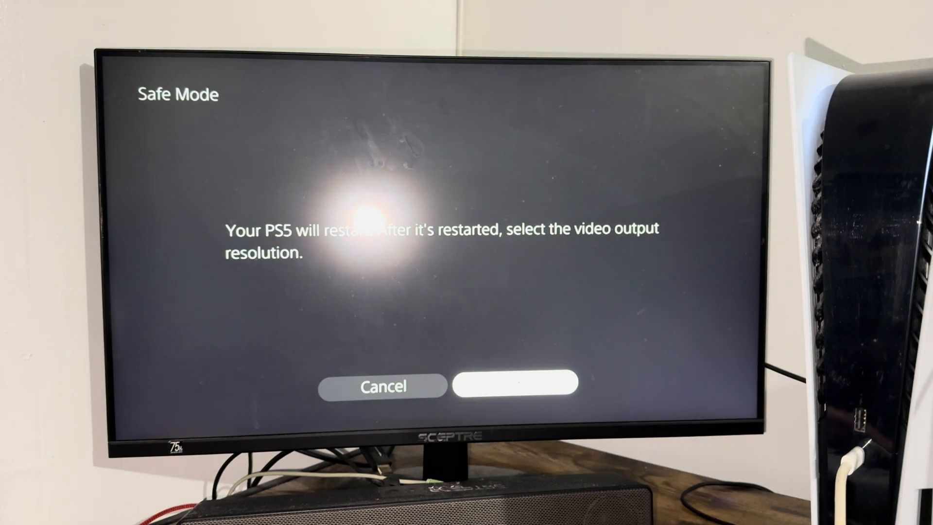
# - Confirm OK so the PS5 restarts to the PlayStation logo for resolution selection
pyautogui.click(513, 383)
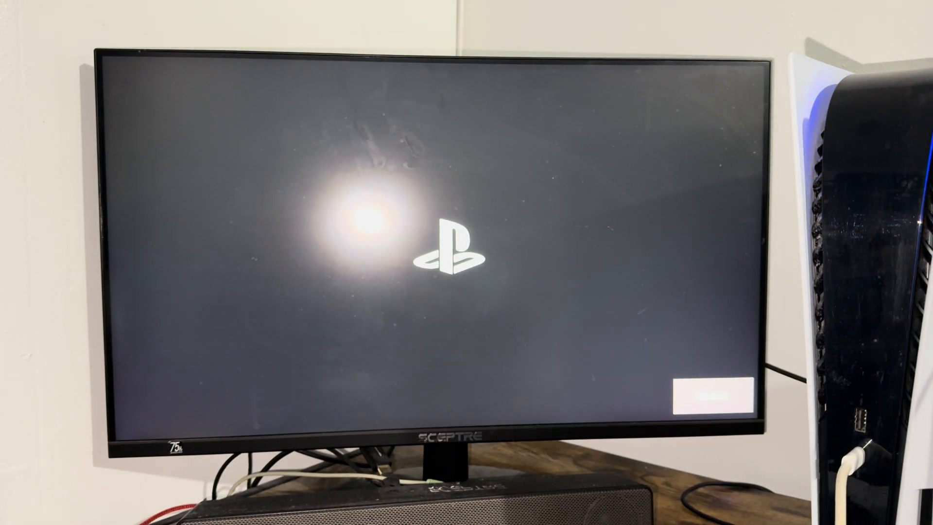